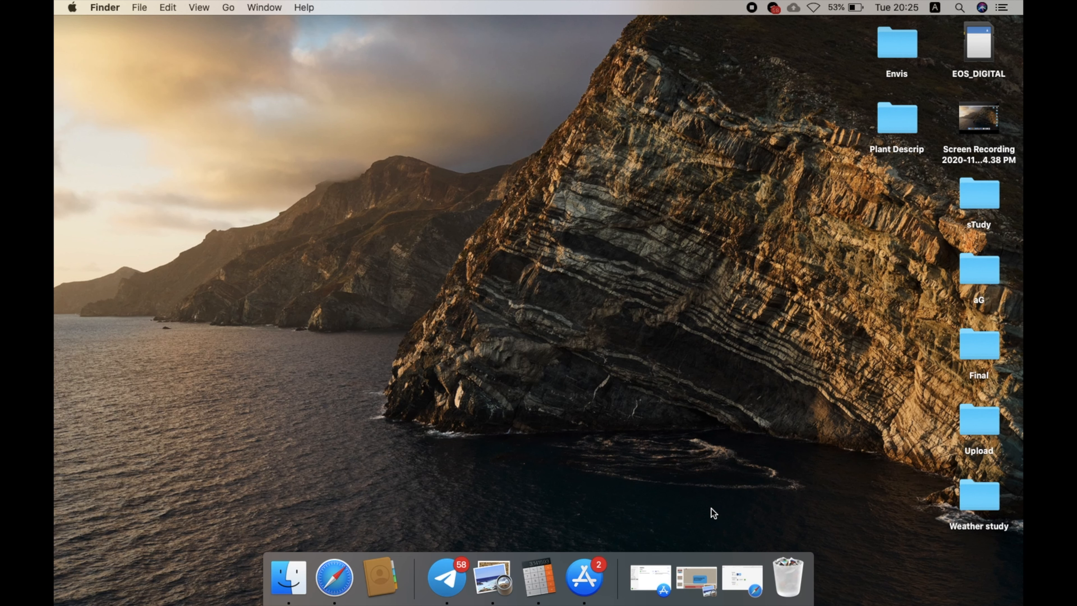
pyautogui.moveTo(766, 338)
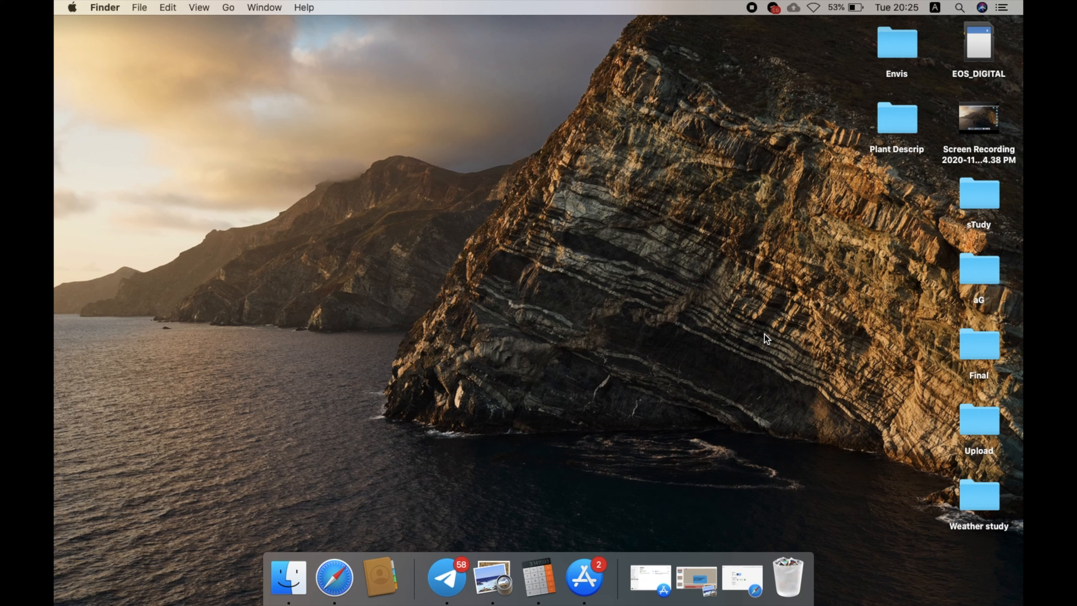
pyautogui.moveTo(964, 11)
pyautogui.write('screenshot')
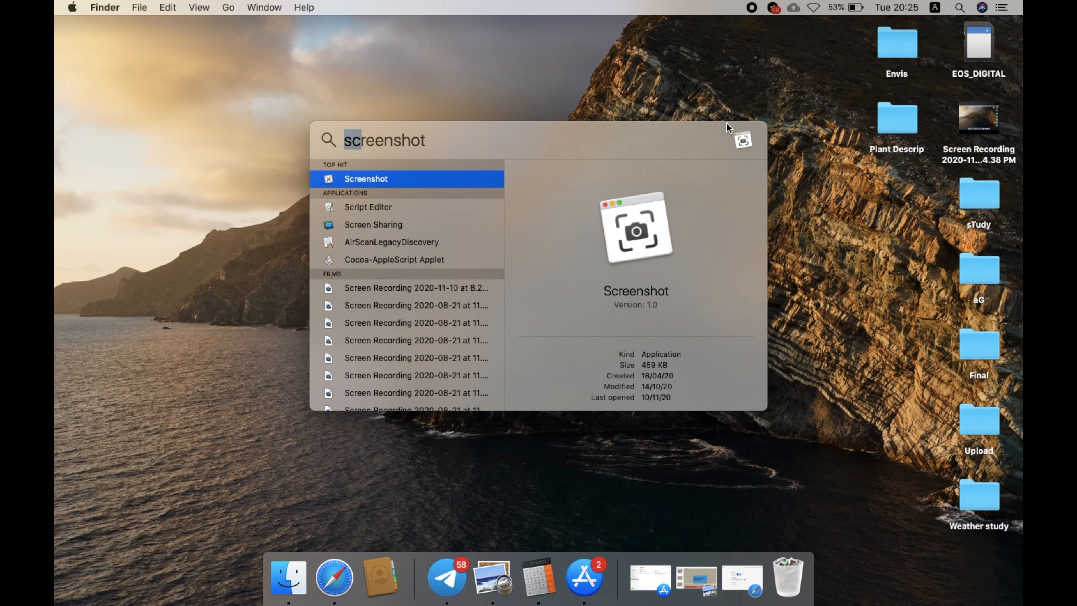
# Search Spotlight for "system Preferences" to launch it.
pyautogui.write('system Preferences')
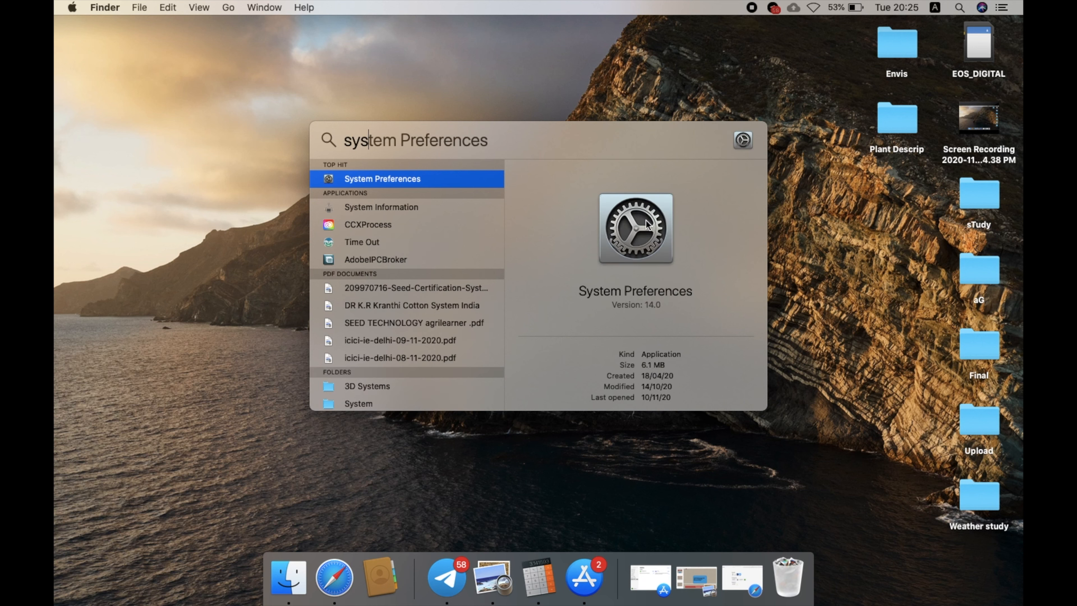
pyautogui.moveTo(412, 181)
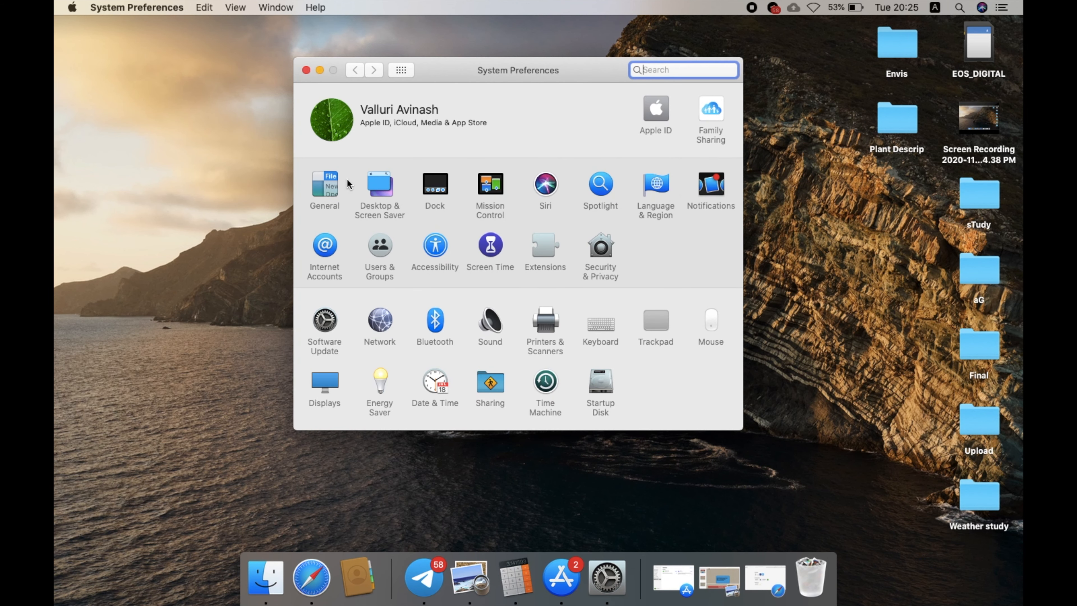
# Show the General pane with its Appearance, accent colour and scroll bar settings.
pyautogui.click(324, 189)
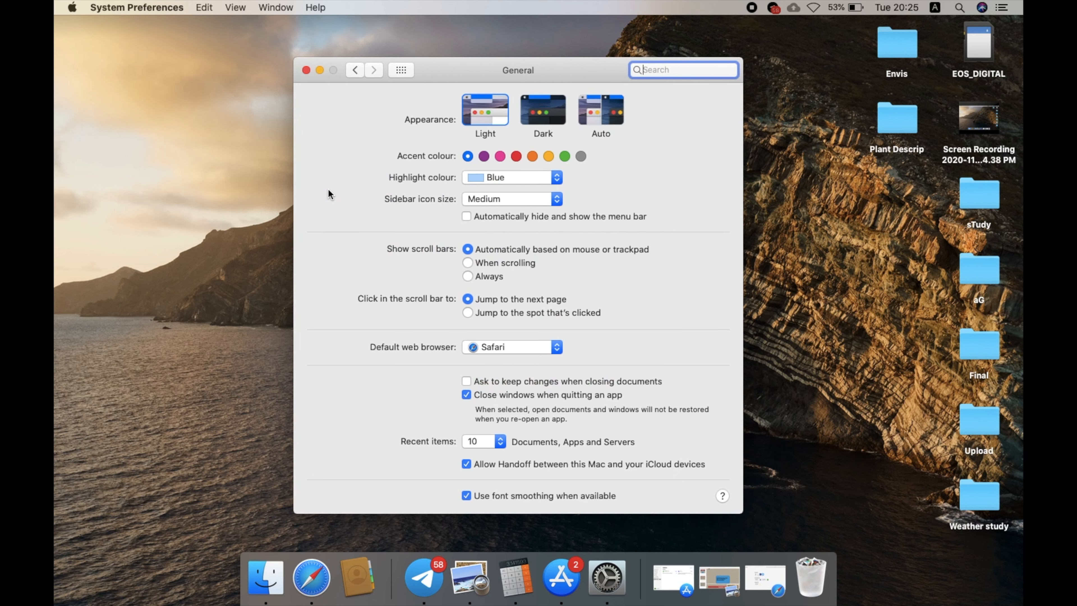
pyautogui.moveTo(409, 131)
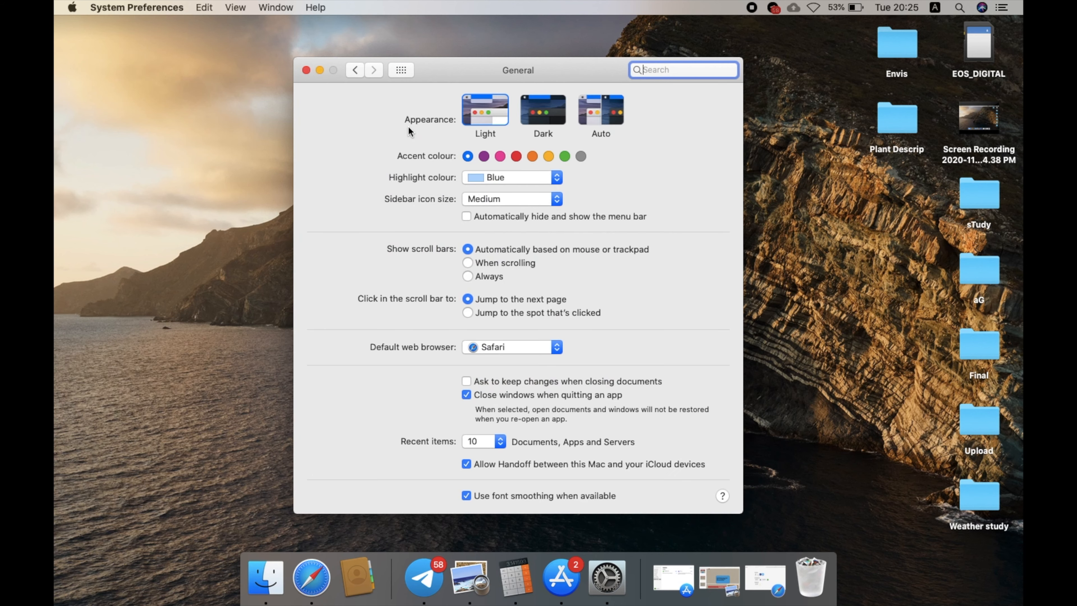
pyautogui.moveTo(468, 143)
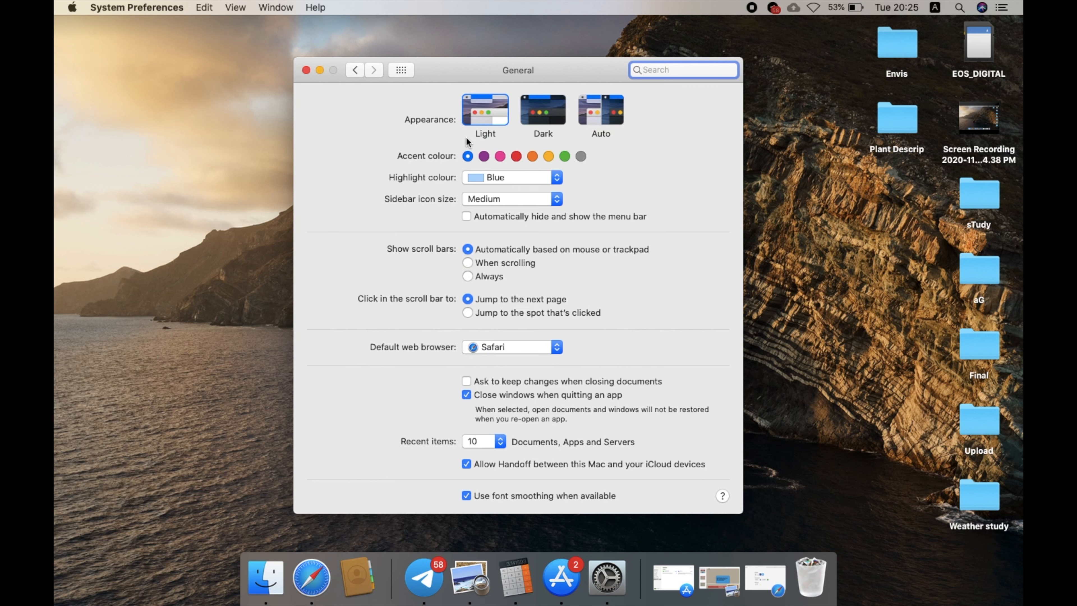
pyautogui.moveTo(765, 16)
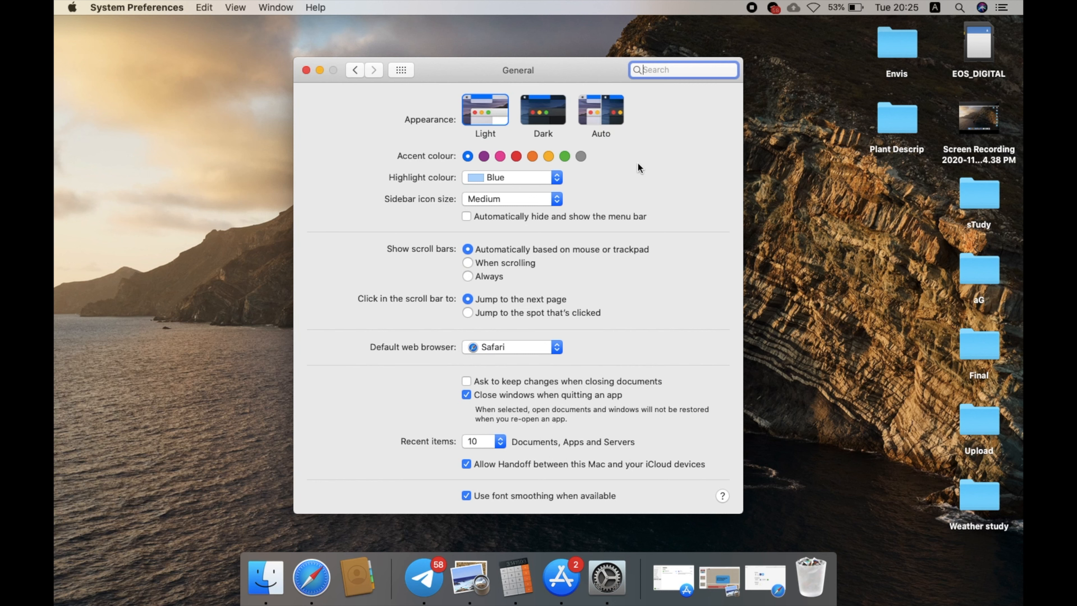
# Switch the system appearance from Light to Dark.
pyautogui.click(543, 110)
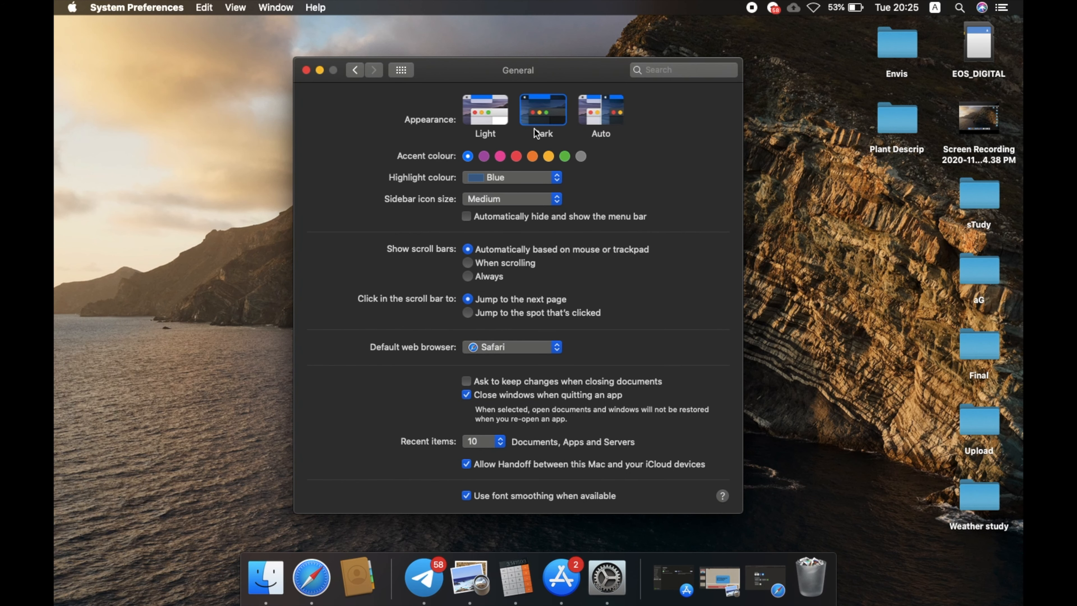
pyautogui.moveTo(634, 207)
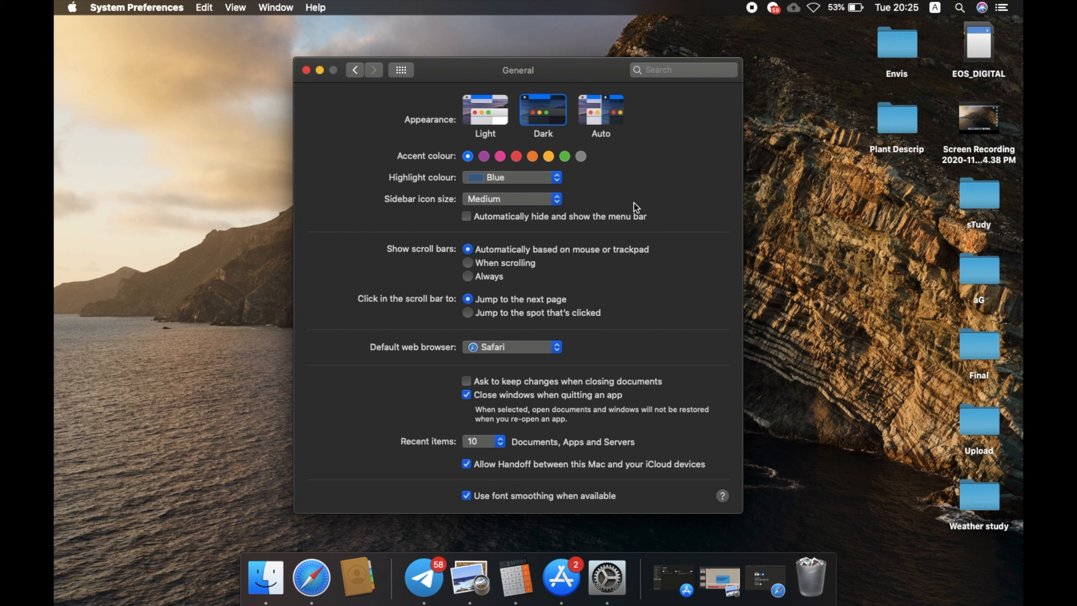
pyautogui.moveTo(601, 110)
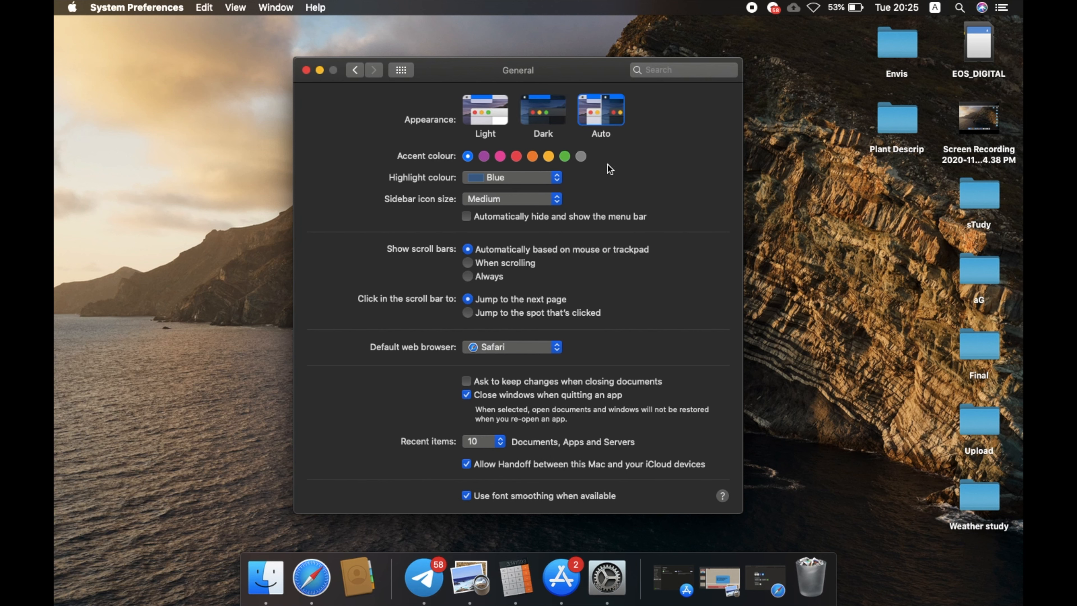
pyautogui.moveTo(575, 134)
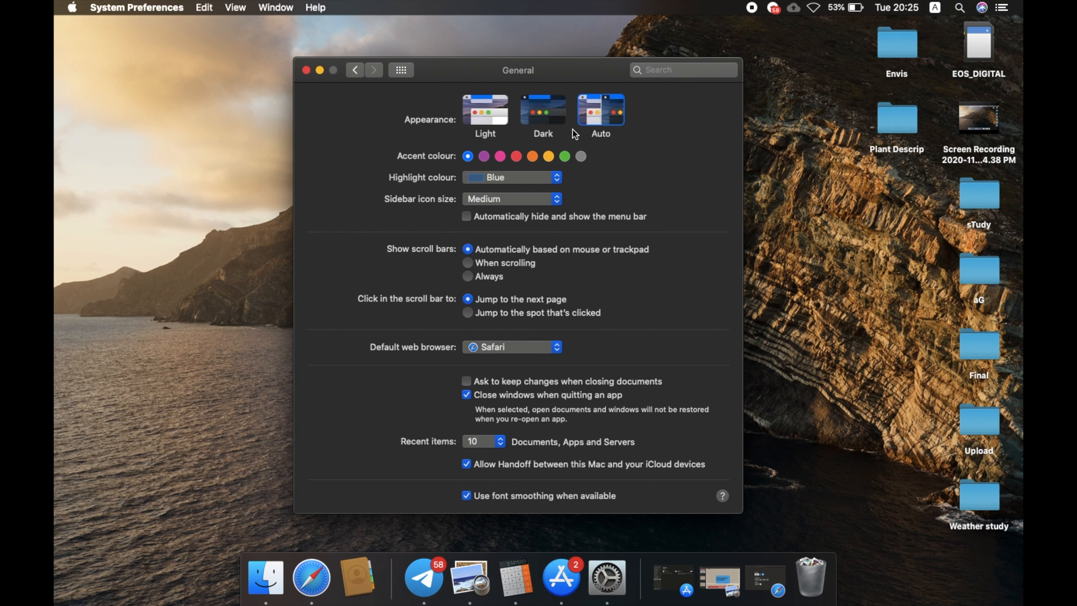
pyautogui.moveTo(542, 131)
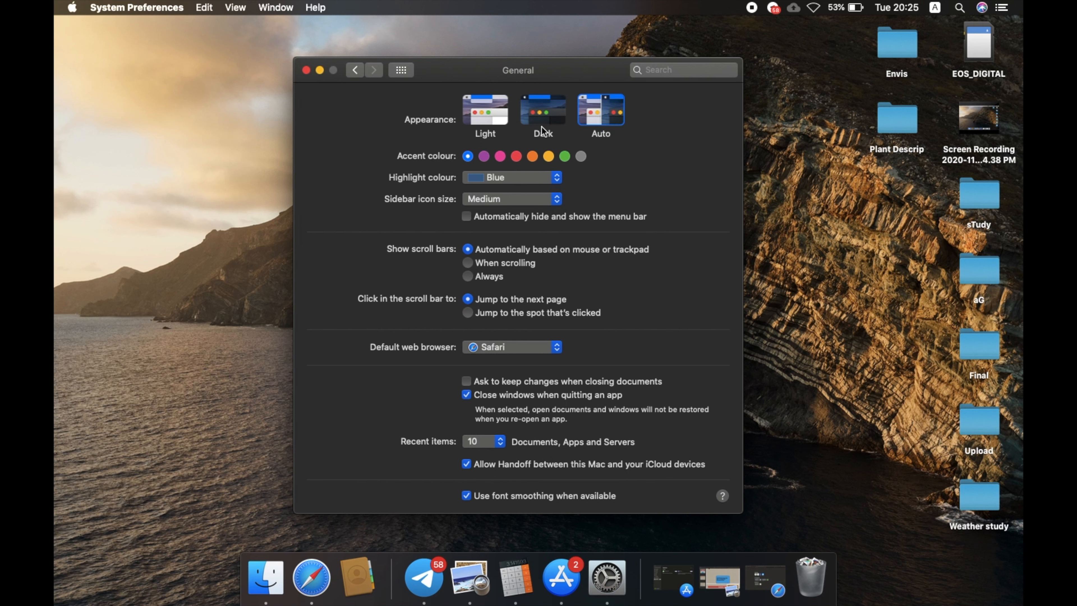
pyautogui.moveTo(551, 111)
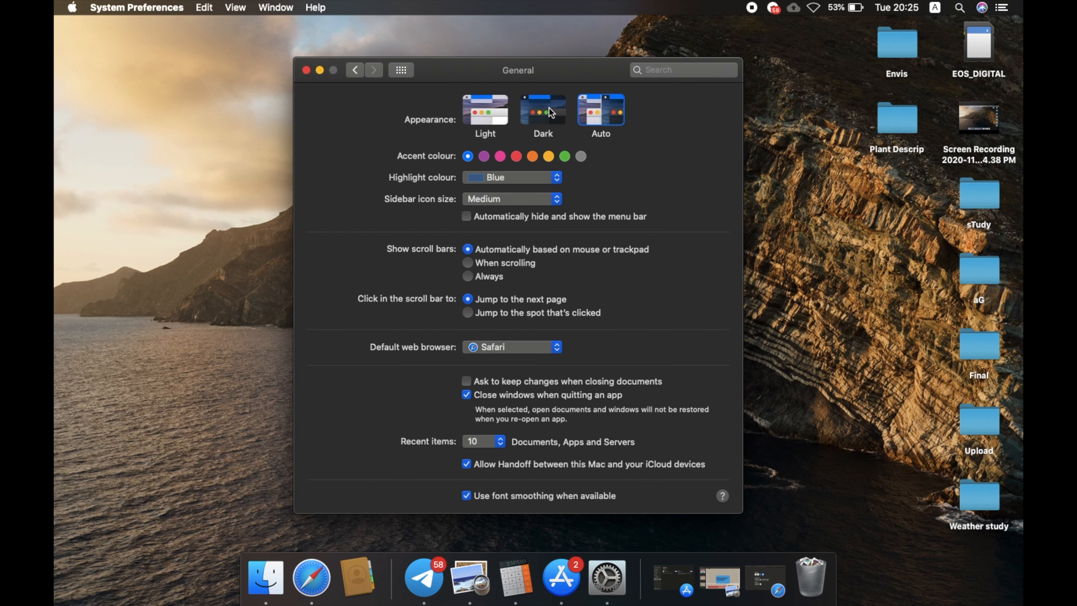
# After trying Auto, set the system appearance back to Dark.
pyautogui.click(543, 109)
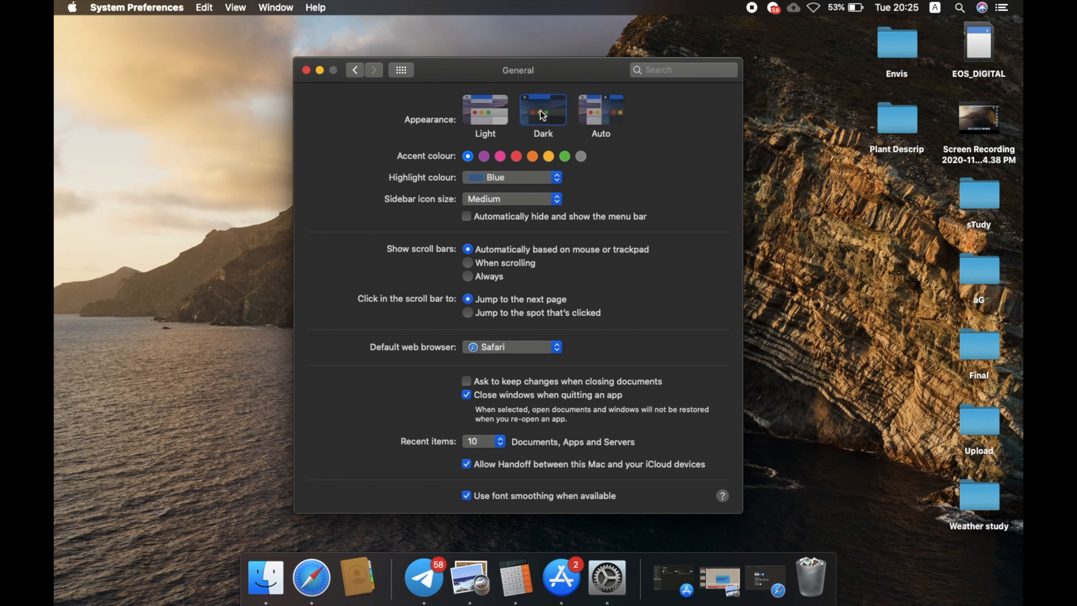